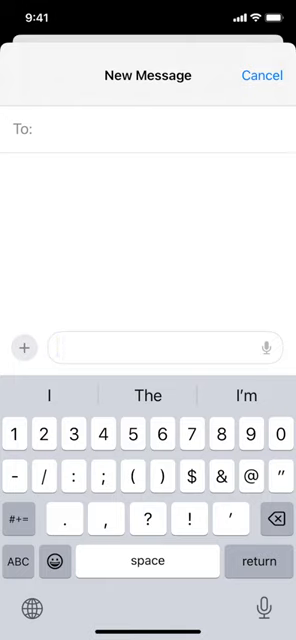
- Enter a dollar sign followed by a cent sign so the draft reads "$¢"
click(277, 436)
text($)
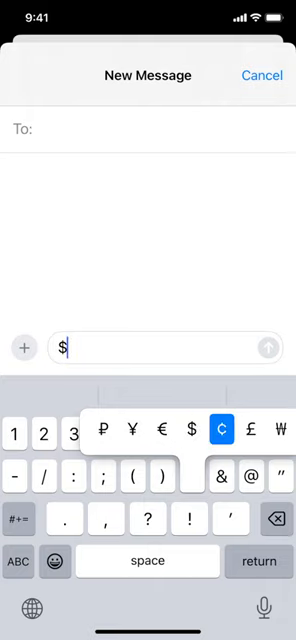
click(219, 432)
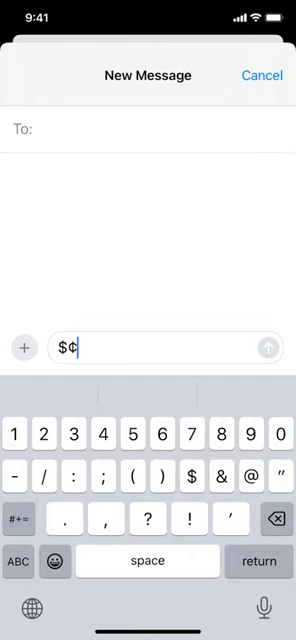